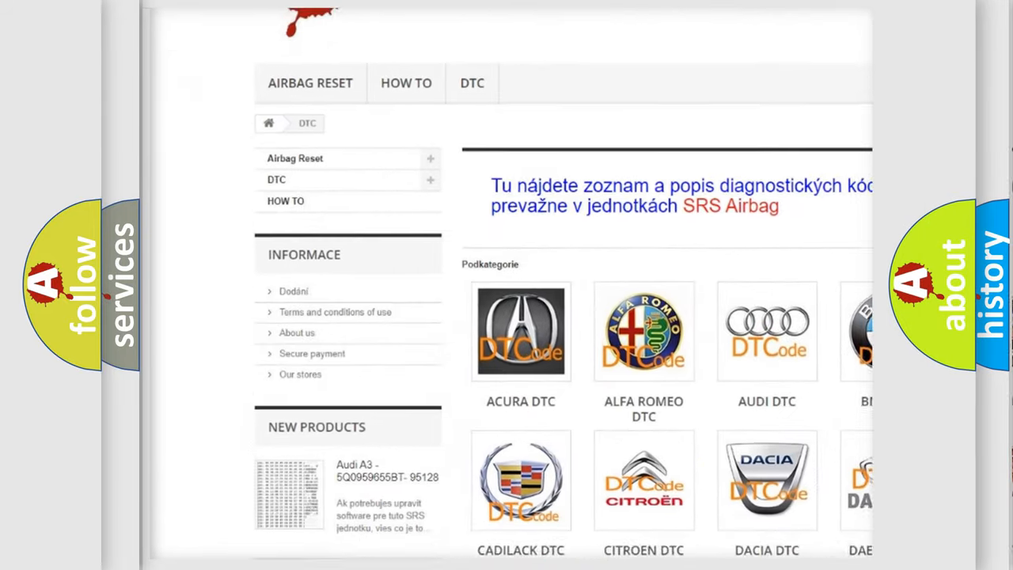
scroll("down", 3)
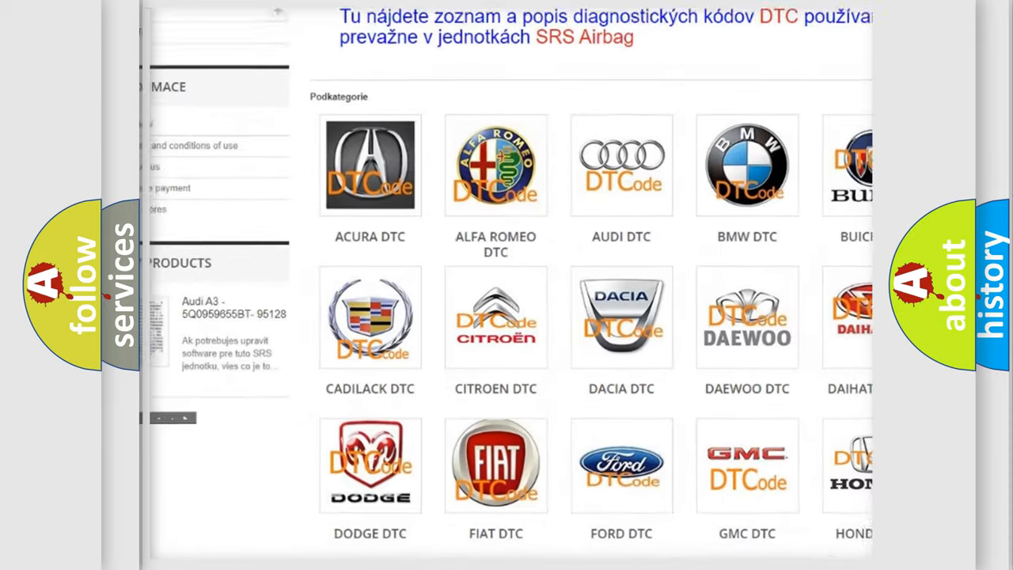
scroll("down", 3)
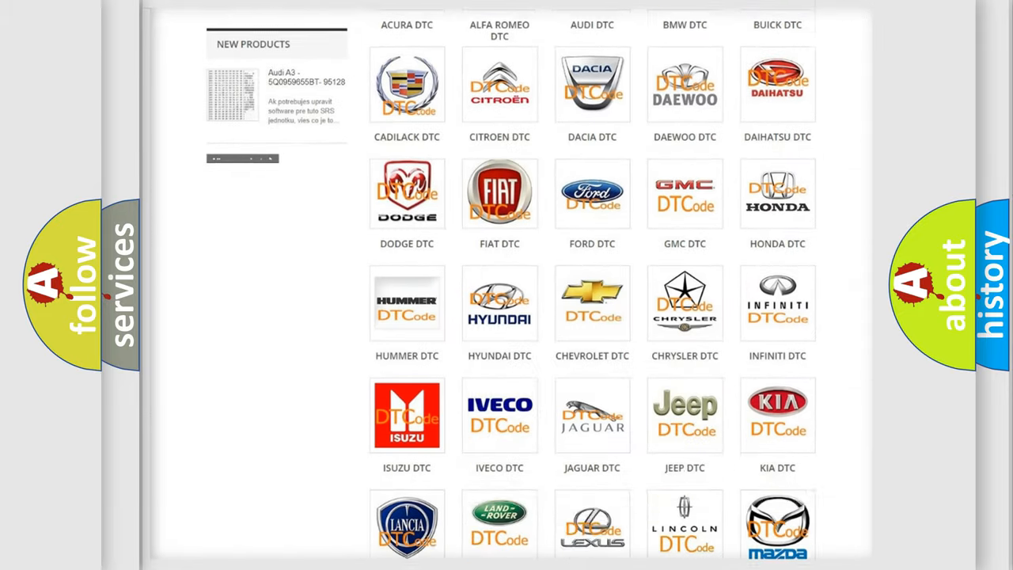
scroll("down", 3)
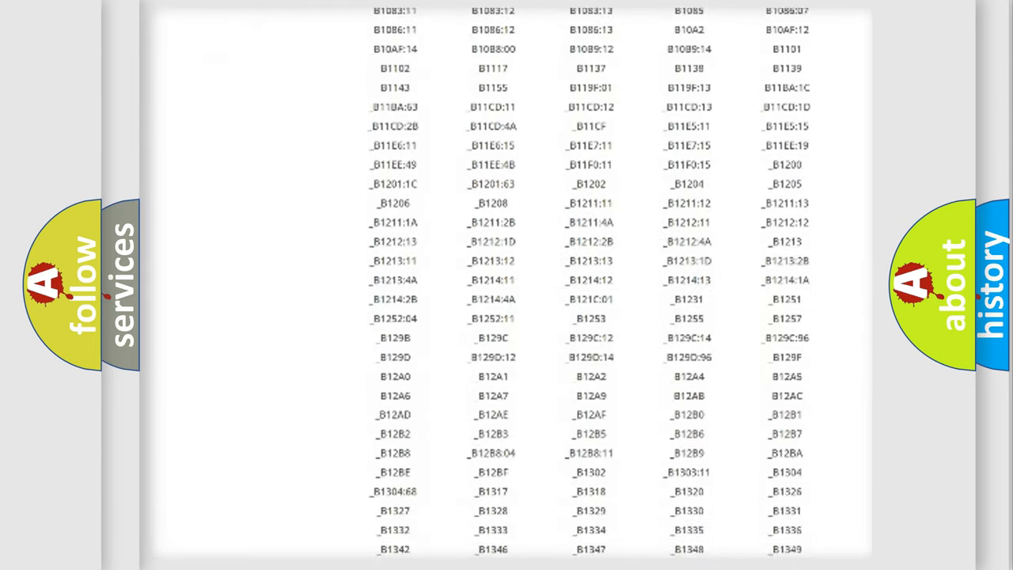
scroll("down", 3)
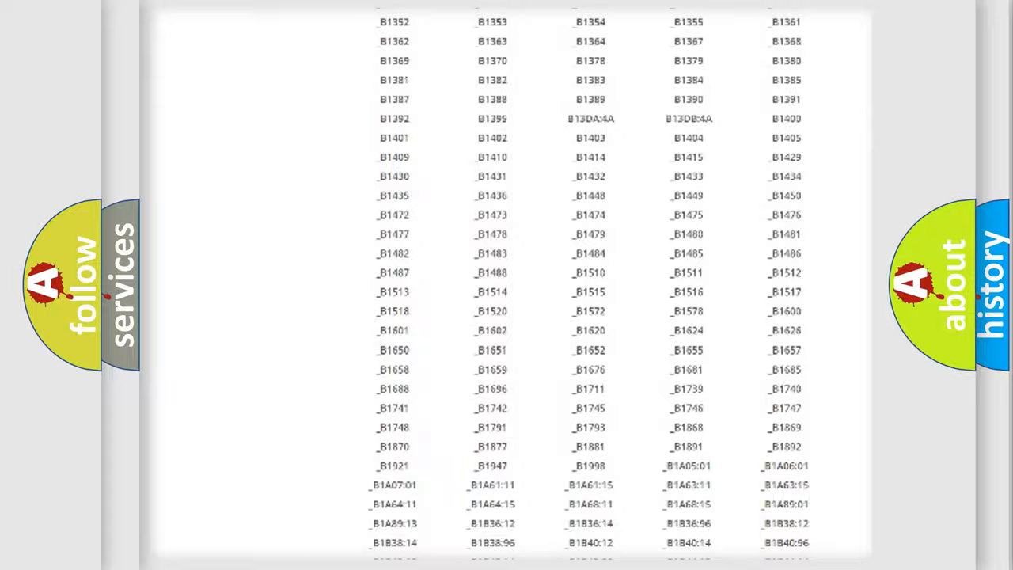